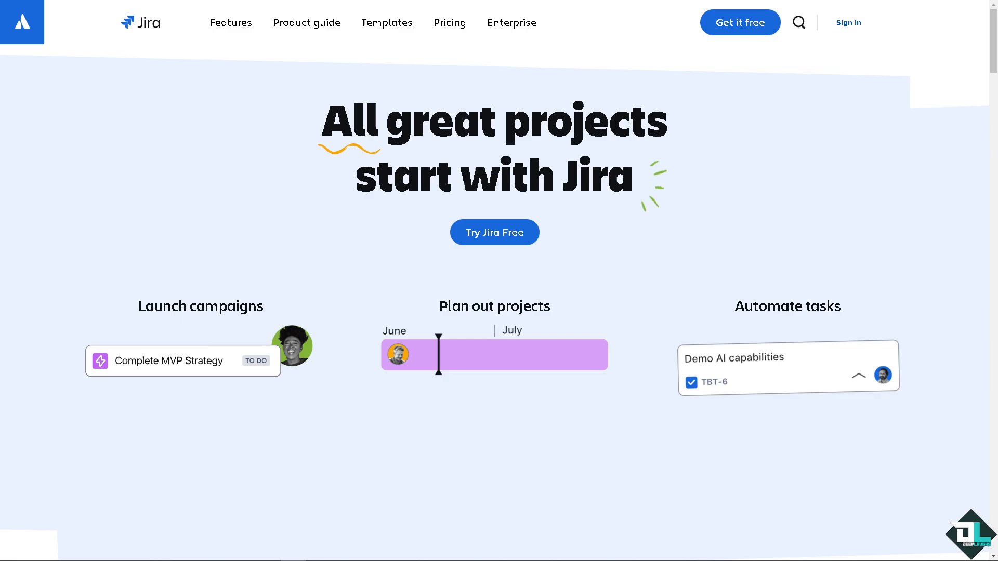
# Scroll the Jira homepage down to the customer testimonial and 'Get Jira free' section.
pyautogui.scroll(-3)
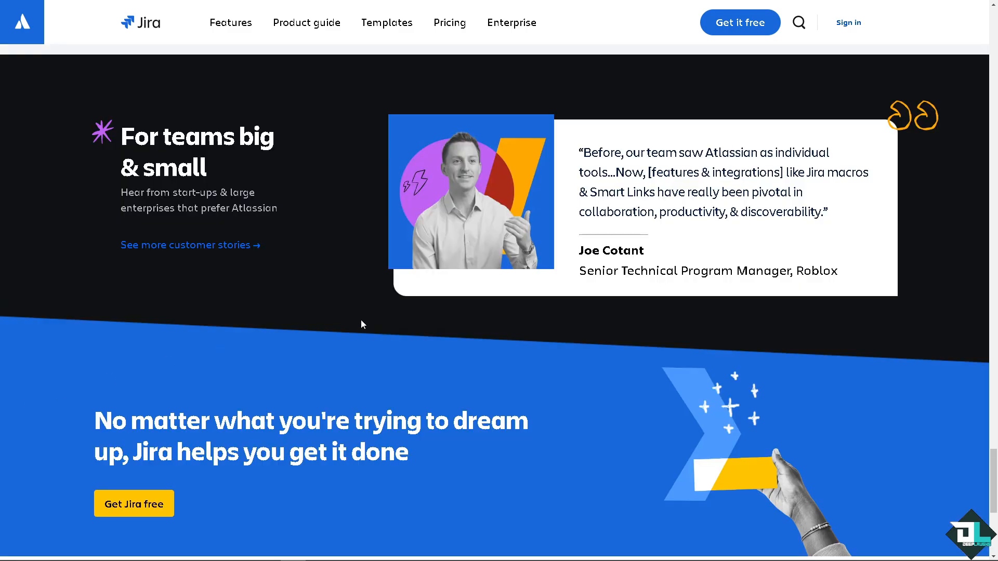
pyautogui.moveTo(682, 75)
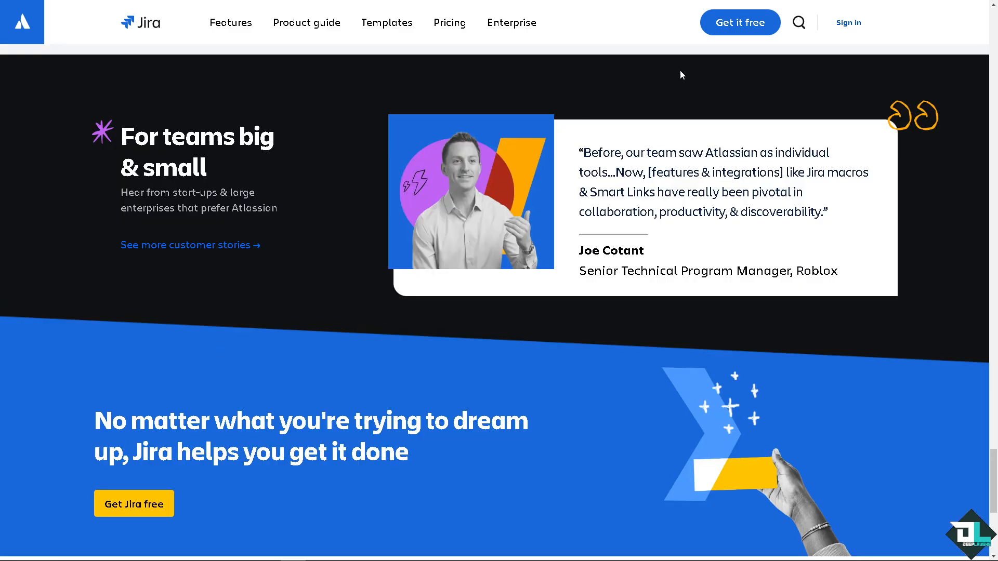
pyautogui.moveTo(848, 22)
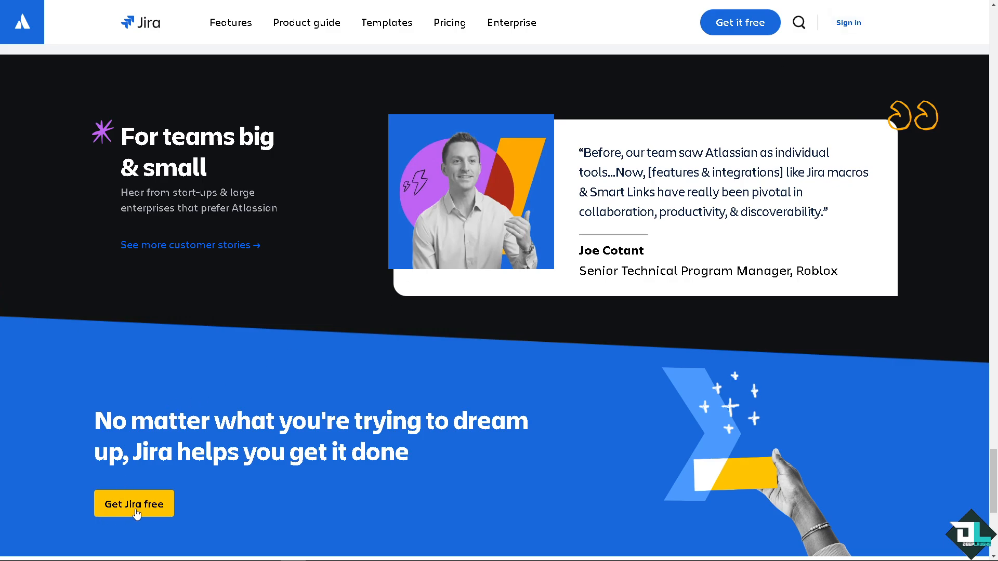
# Go to the 'Get started with Jira' sign-up page via 'Get Jira free'.
pyautogui.click(134, 503)
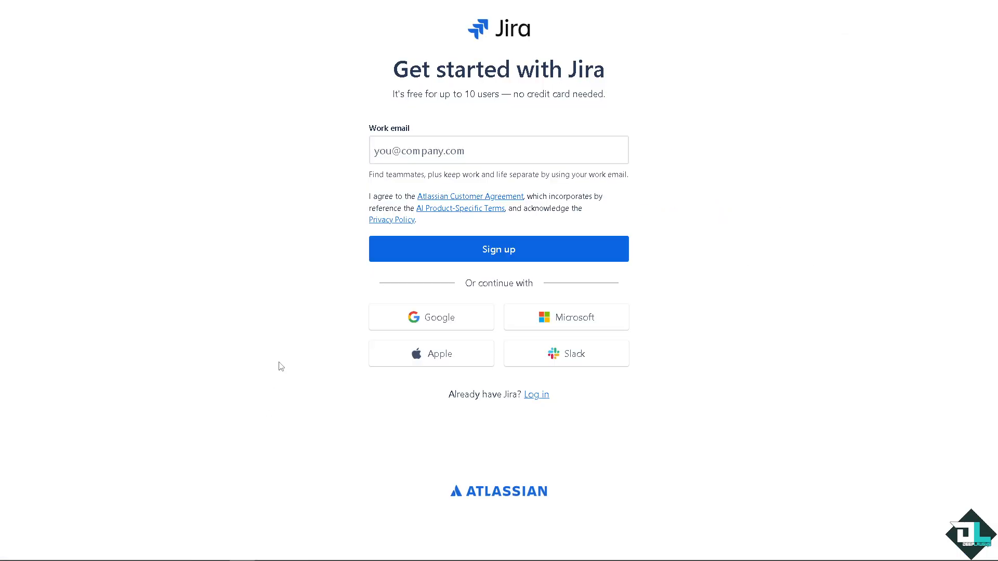
pyautogui.moveTo(257, 347)
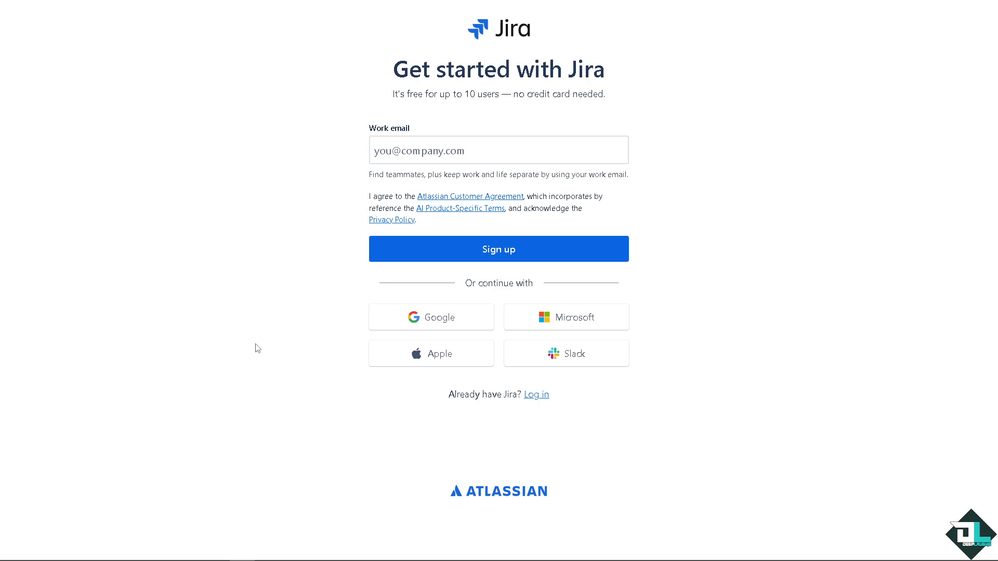
pyautogui.moveTo(558, 354)
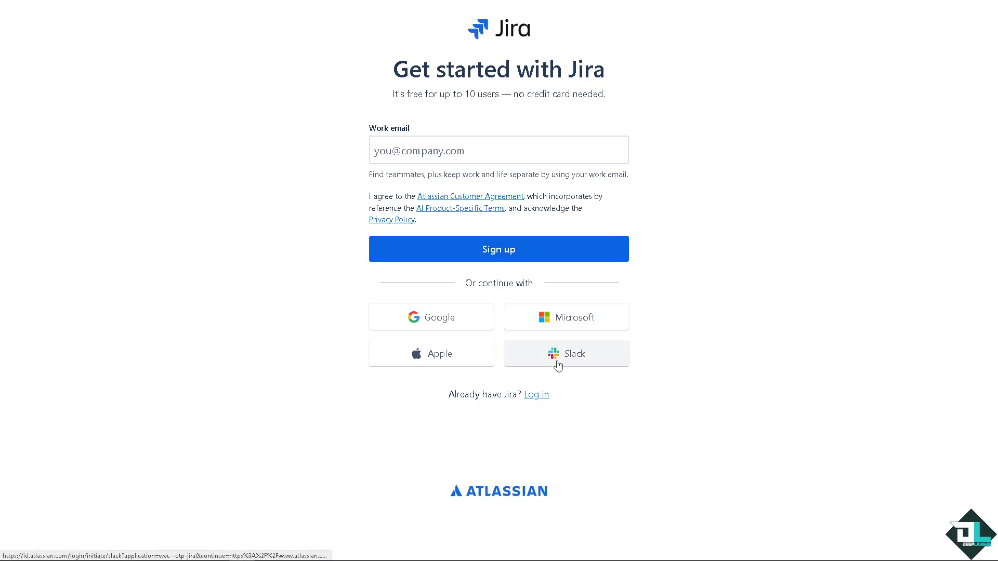
pyautogui.moveTo(558, 366)
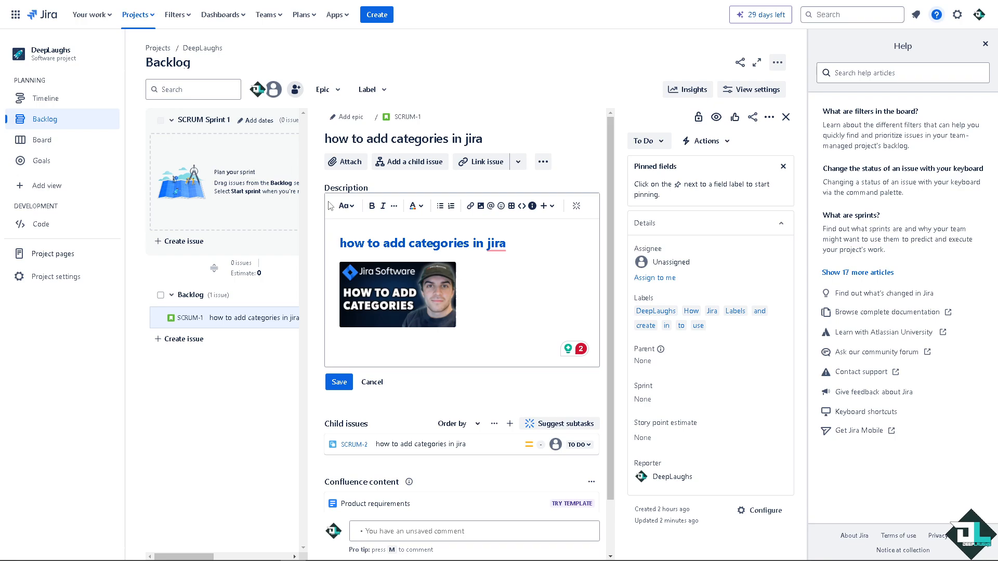
pyautogui.moveTo(957, 13)
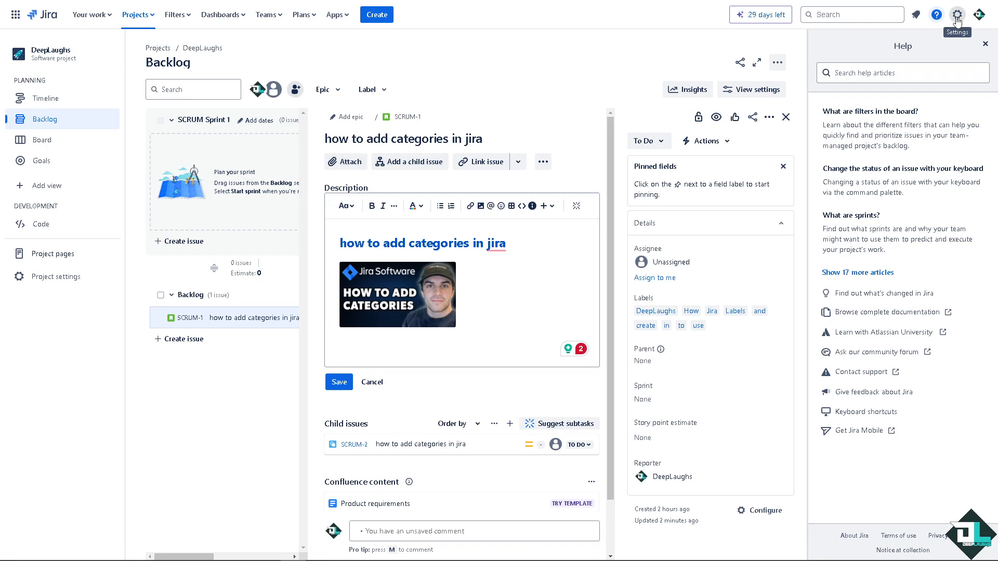
# Show the Settings menu from the DeepLaughs backlog's top bar gear icon.
pyautogui.click(956, 14)
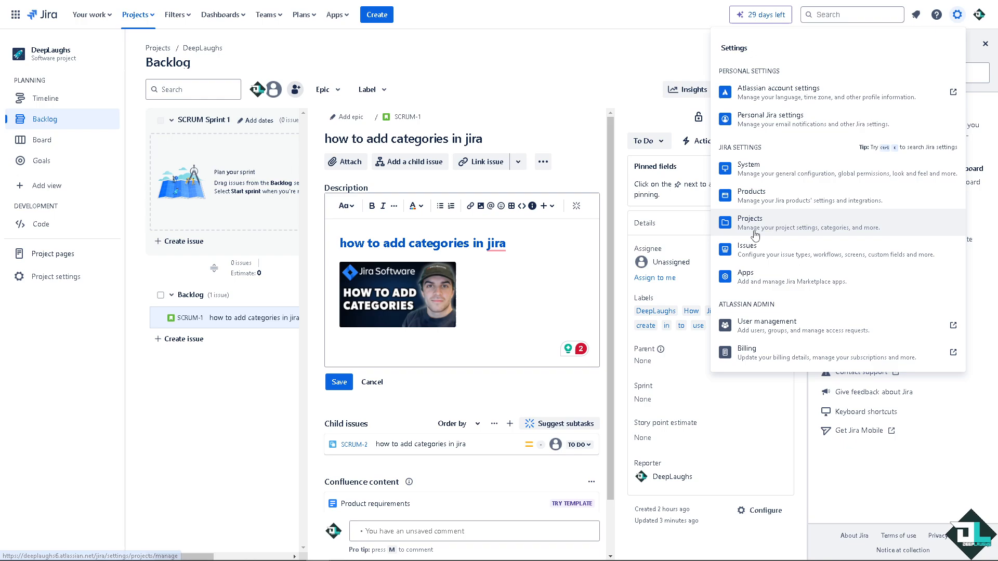
pyautogui.moveTo(787, 233)
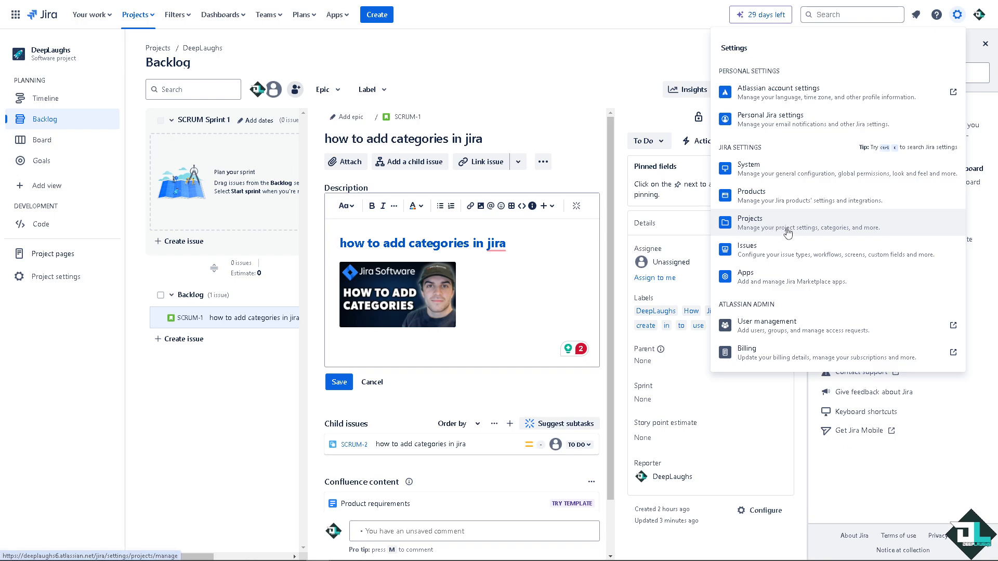
pyautogui.moveTo(830, 229)
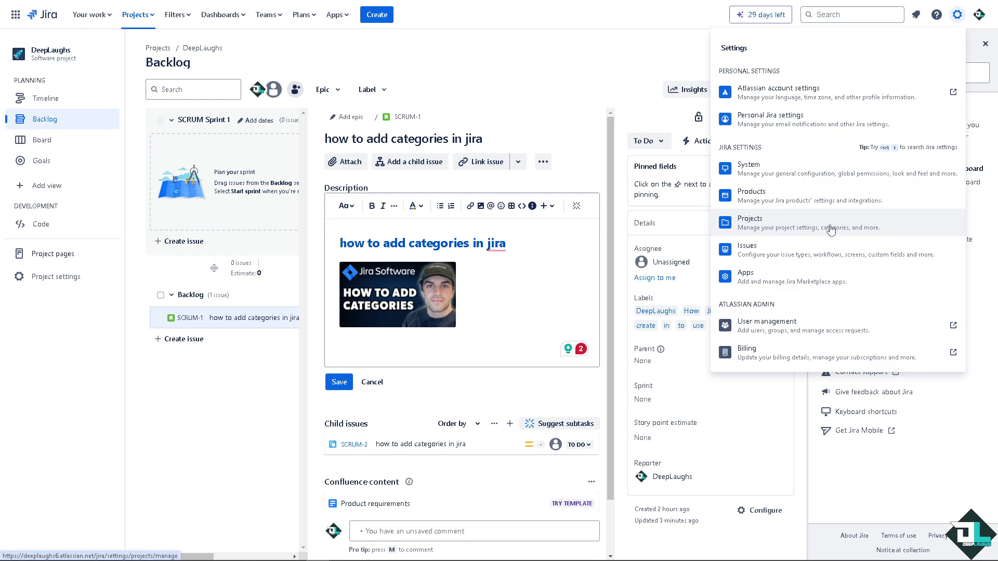
pyautogui.moveTo(832, 236)
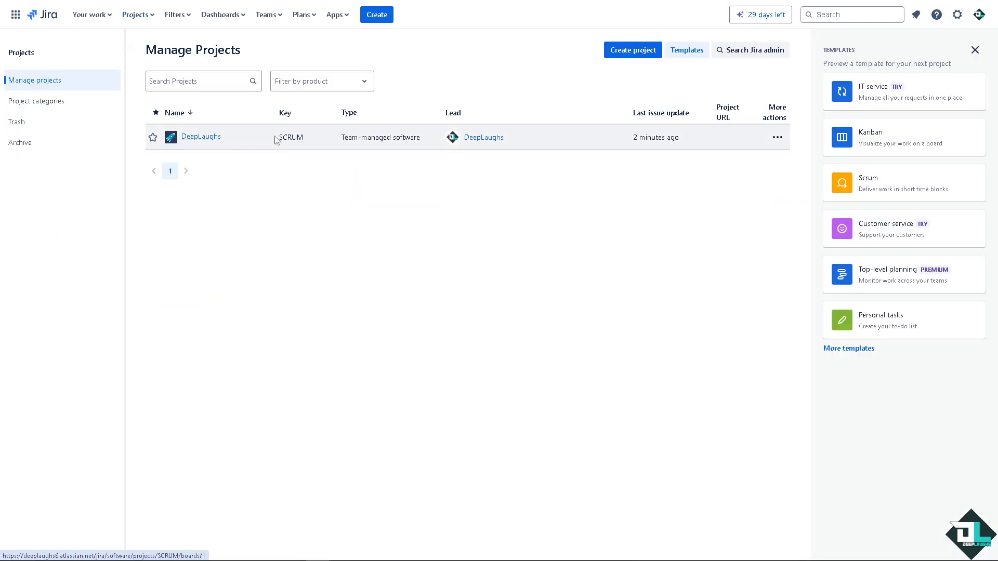
pyautogui.moveTo(586, 117)
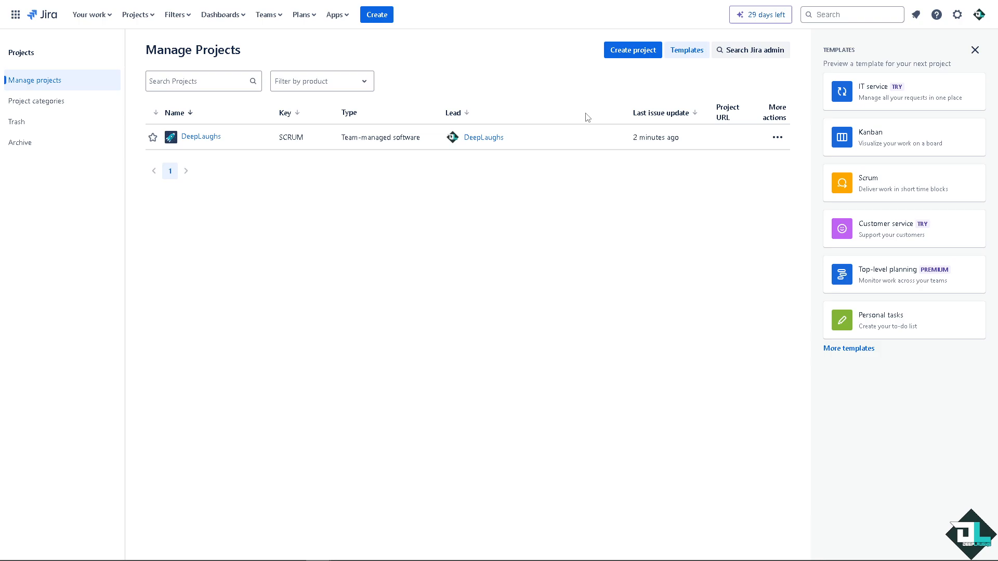
pyautogui.moveTo(660, 129)
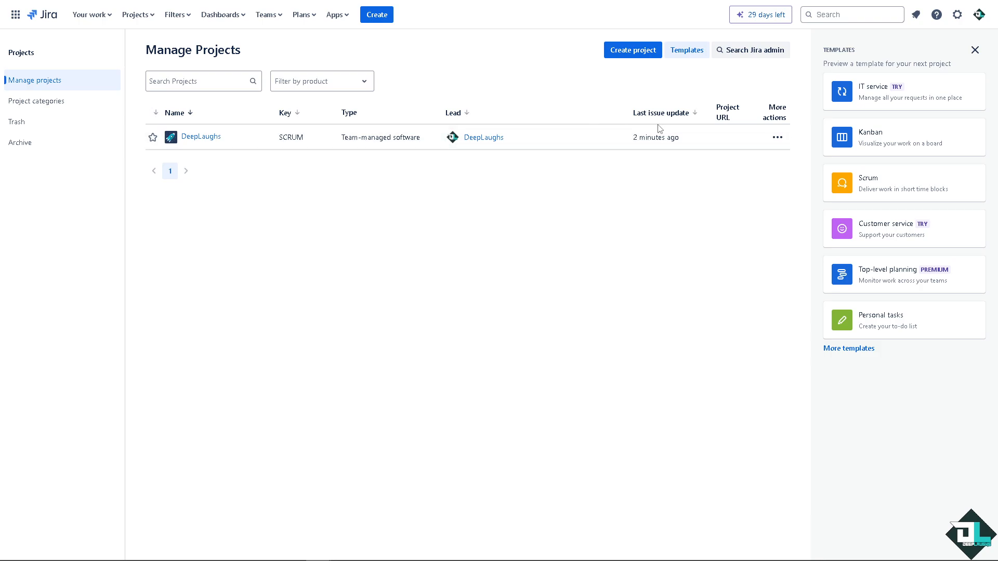
# On Manage Projects, show the More actions menu for the DeepLaughs row.
pyautogui.click(903, 137)
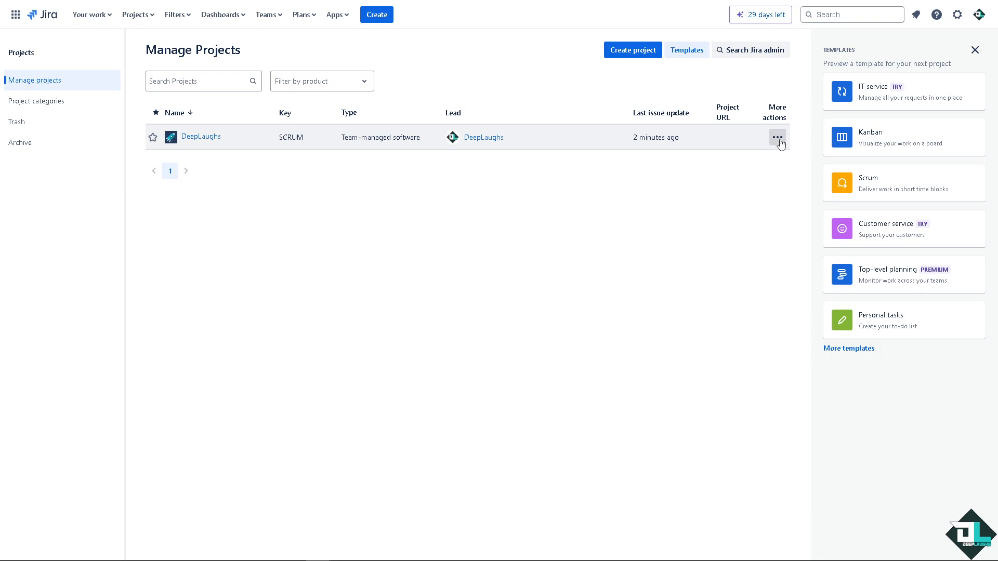
pyautogui.click(777, 137)
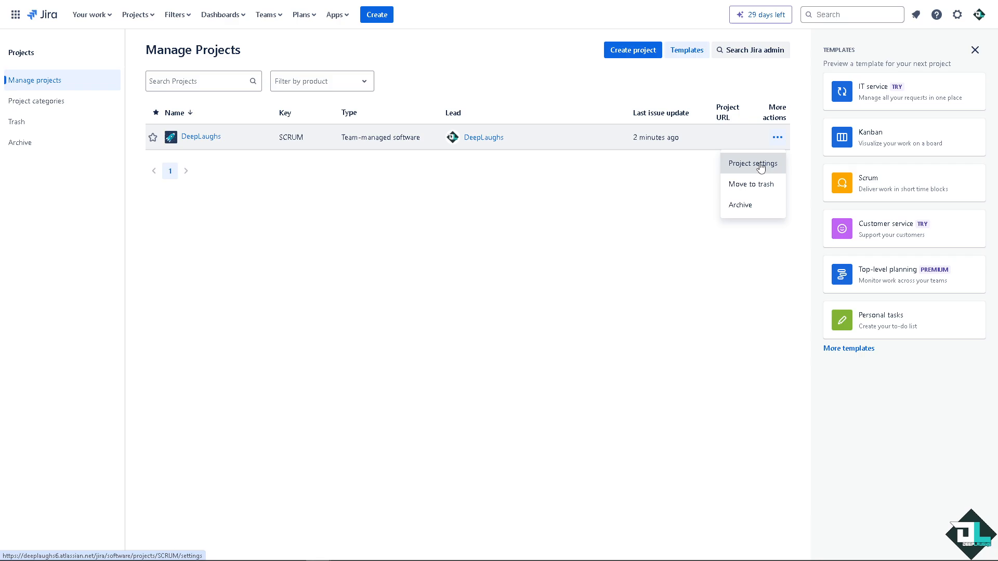
# From DeepLaughs Project settings Details, choose 'Manage categories' in the Category dropdown.
pyautogui.click(752, 163)
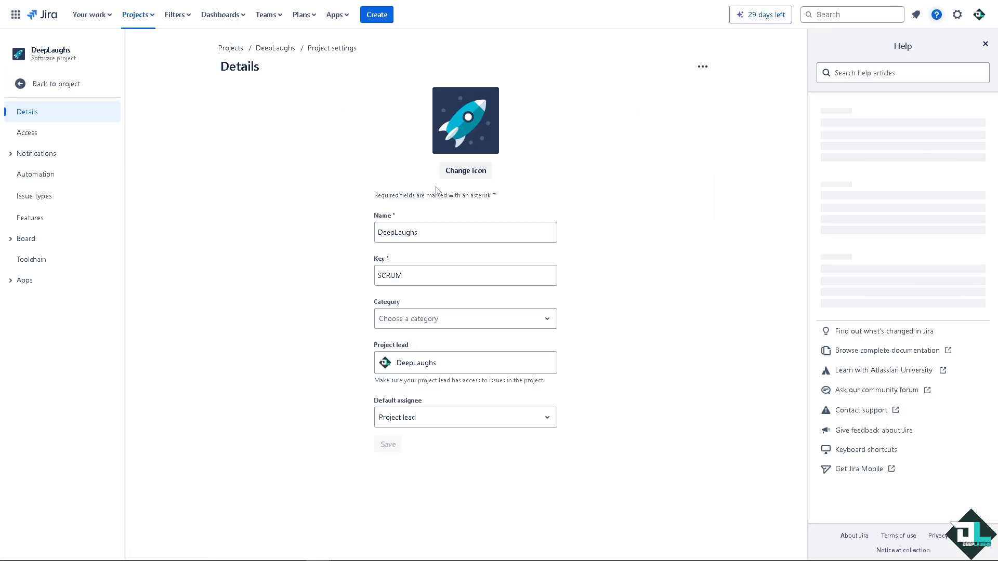
pyautogui.click(464, 318)
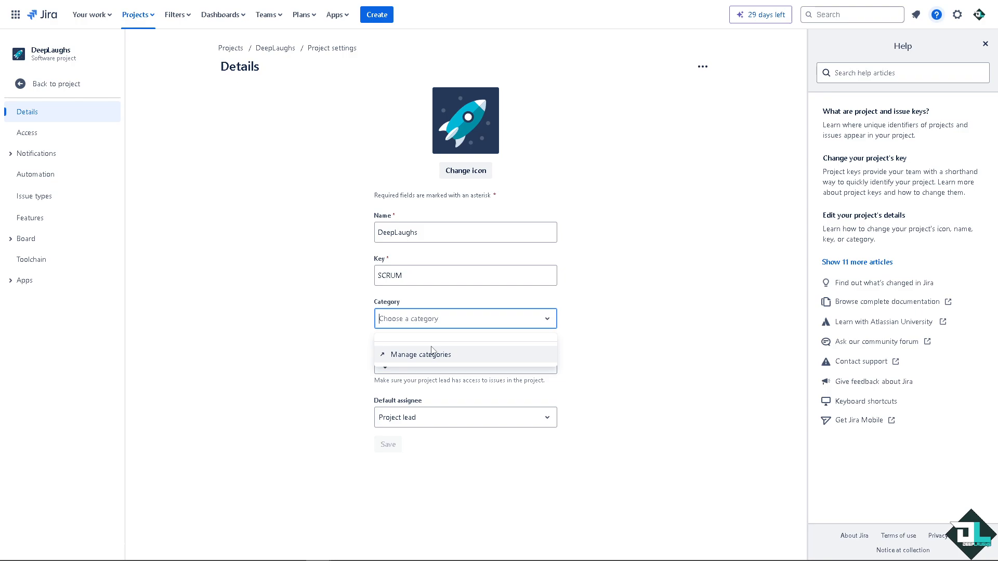
pyautogui.click(419, 354)
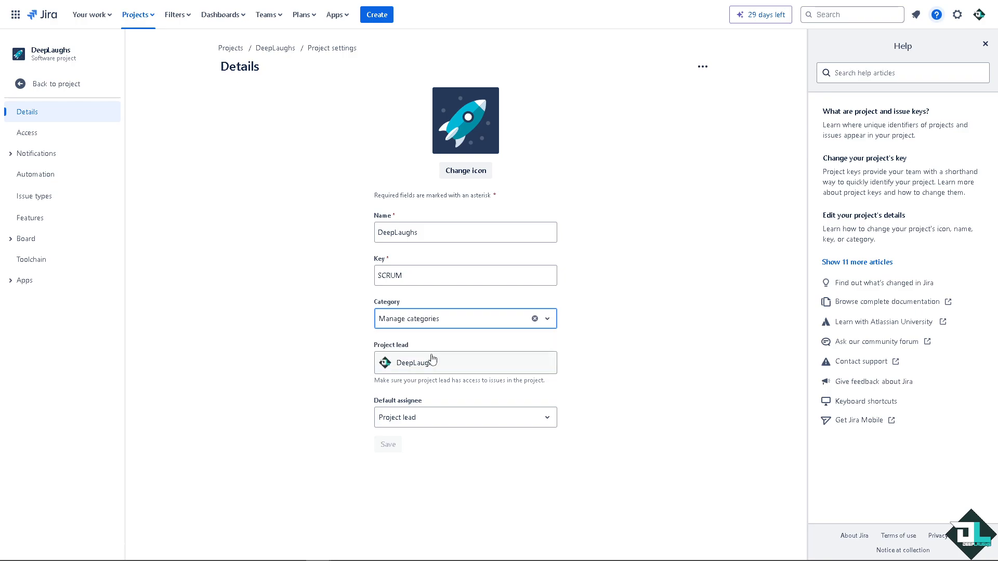
pyautogui.click(409, 318)
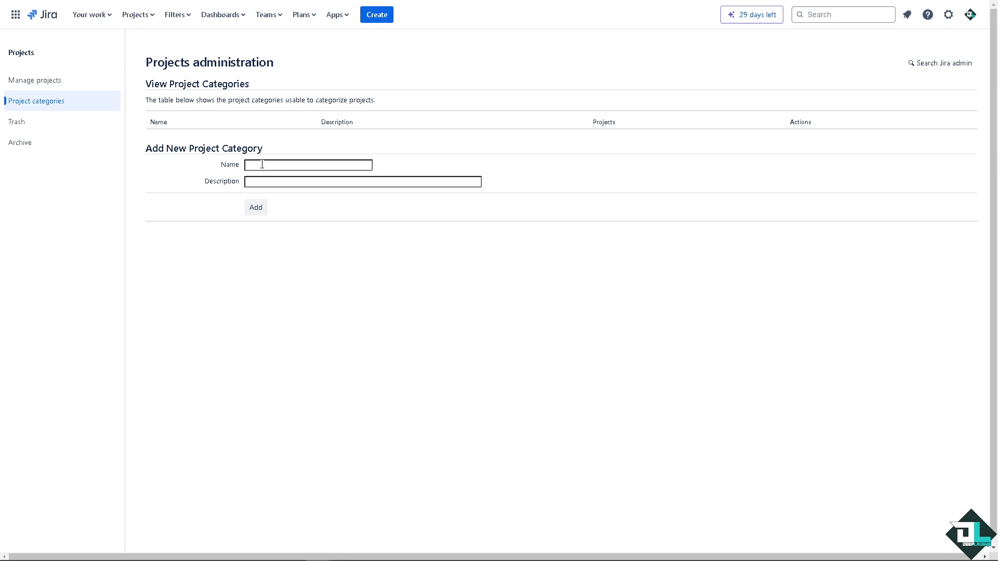
# Add category 'DeepLaughs' with description 'how to add categories in jira'.
pyautogui.write('DeepLaughs')
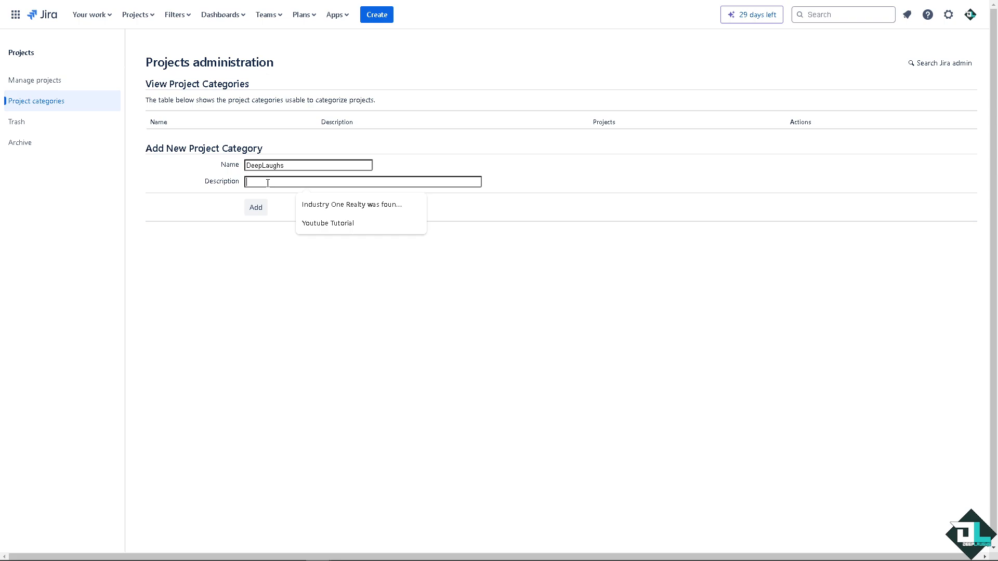
pyautogui.write('how to add categories in jira')
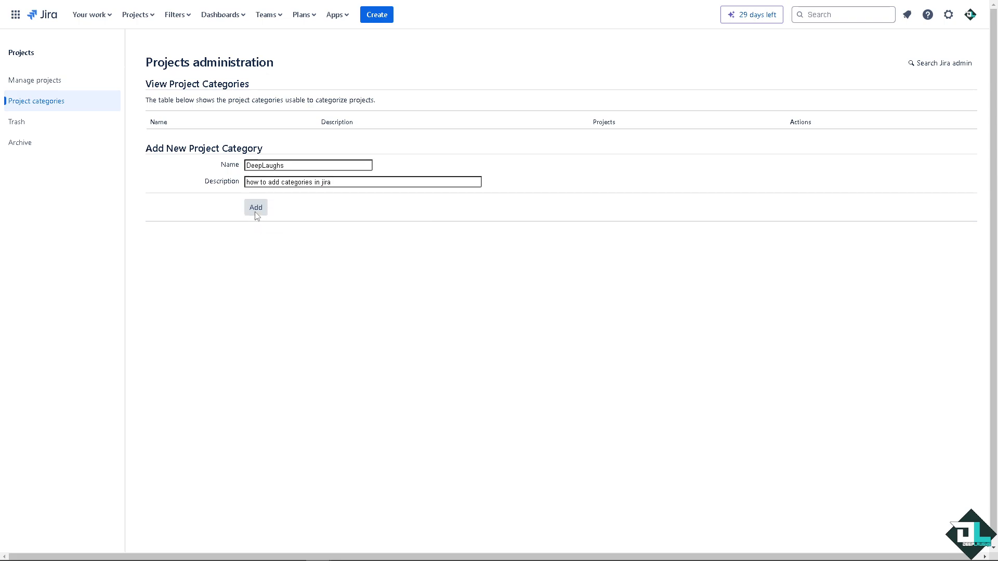
pyautogui.click(256, 208)
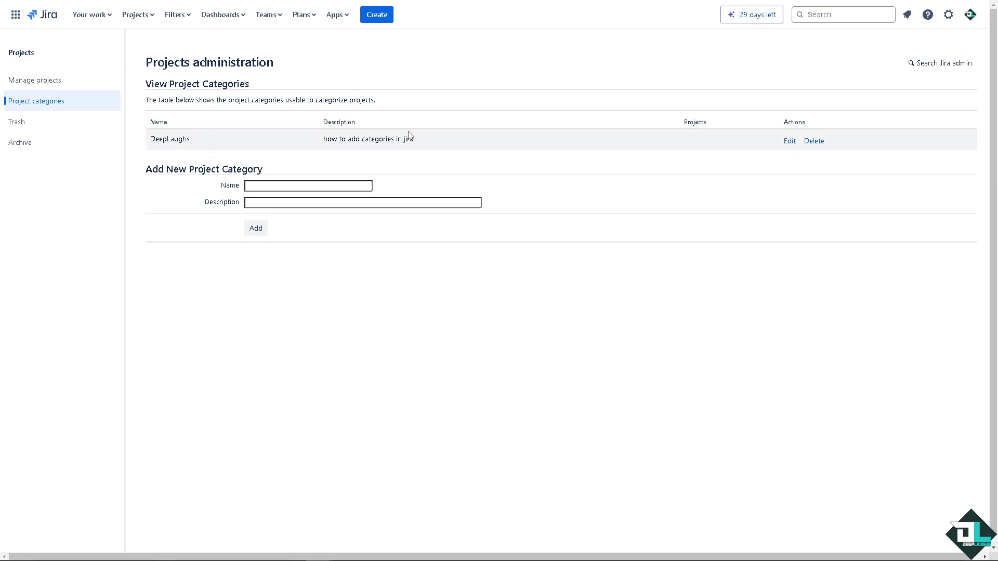
pyautogui.moveTo(239, 29)
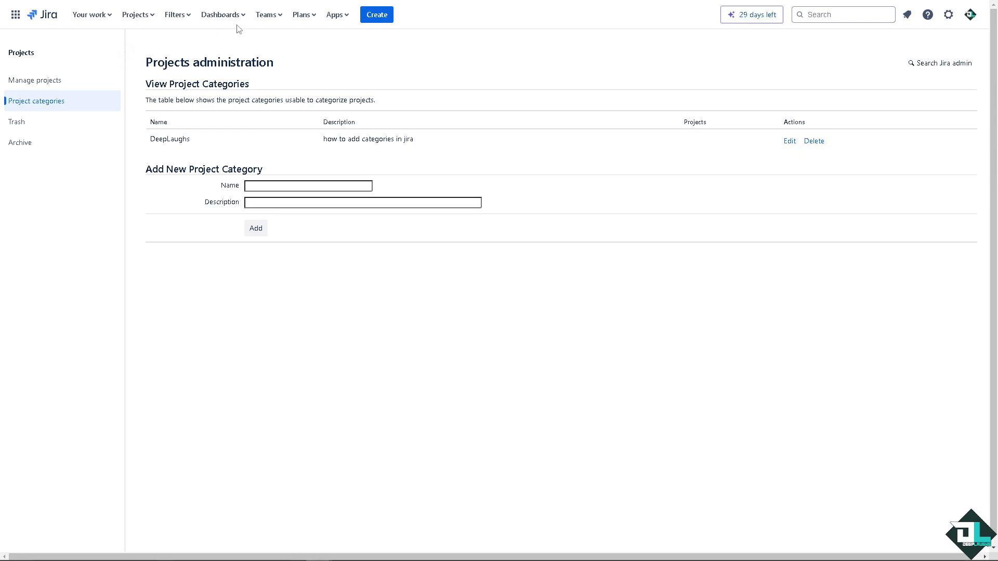
# Return to the DeepLaughs (SCRUM) backlog and view SCRUM-1's child issue SCRUM-2.
pyautogui.click(135, 13)
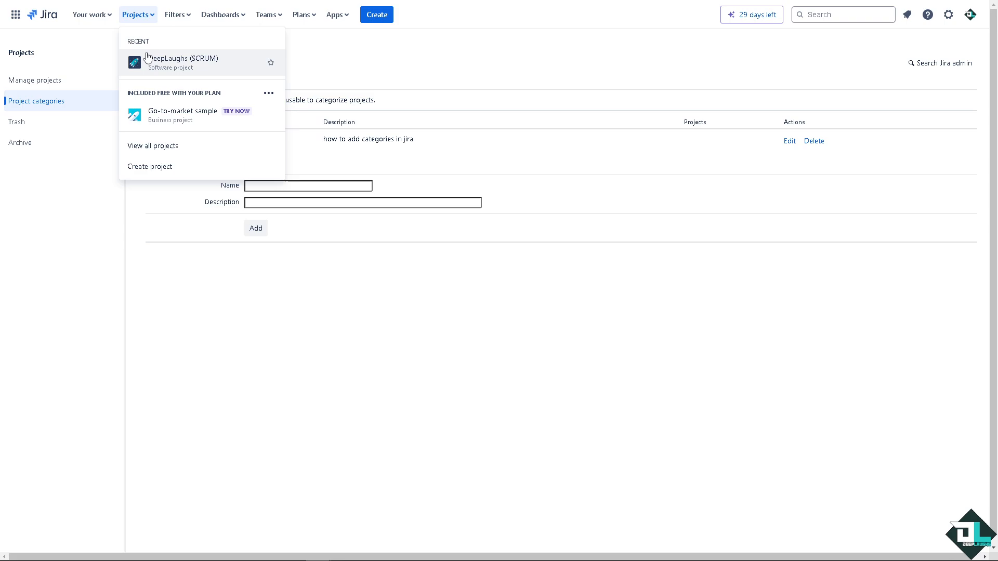
pyautogui.click(181, 62)
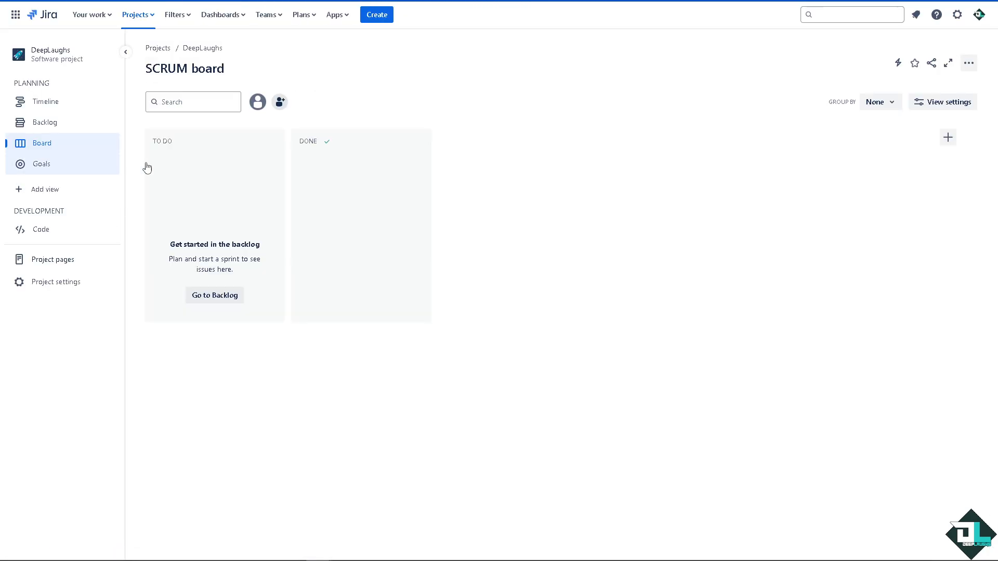
pyautogui.click(45, 119)
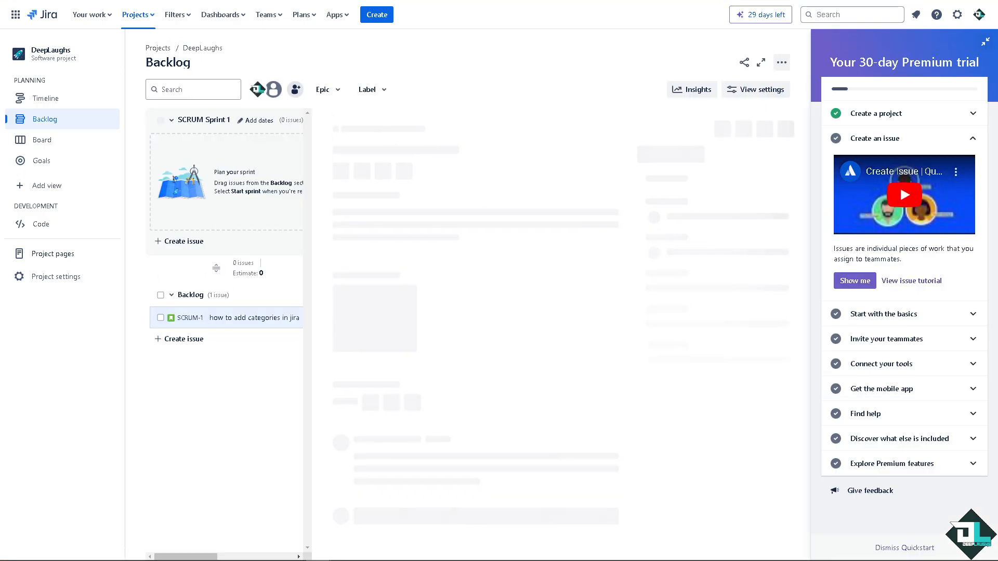
pyautogui.click(253, 318)
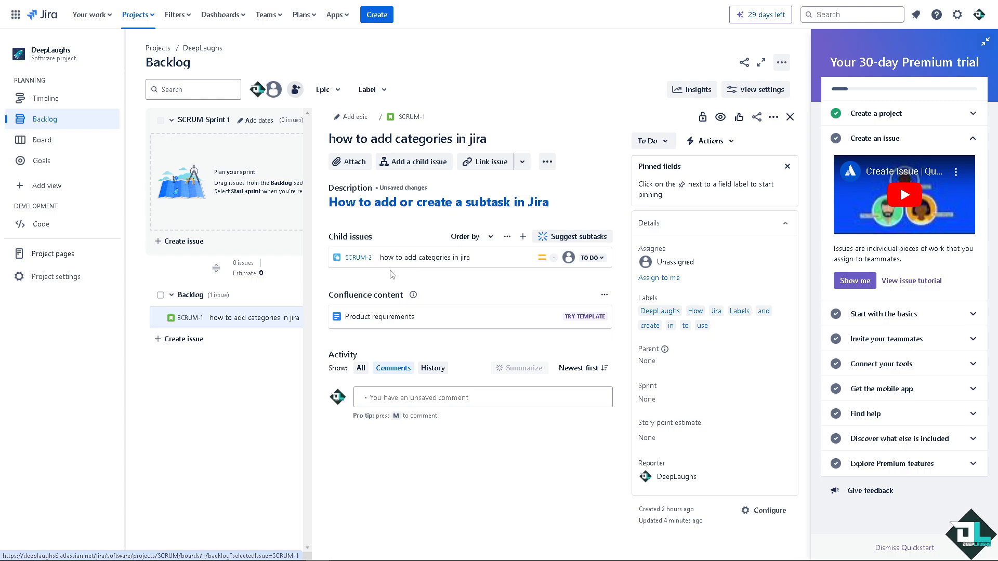
pyautogui.click(358, 256)
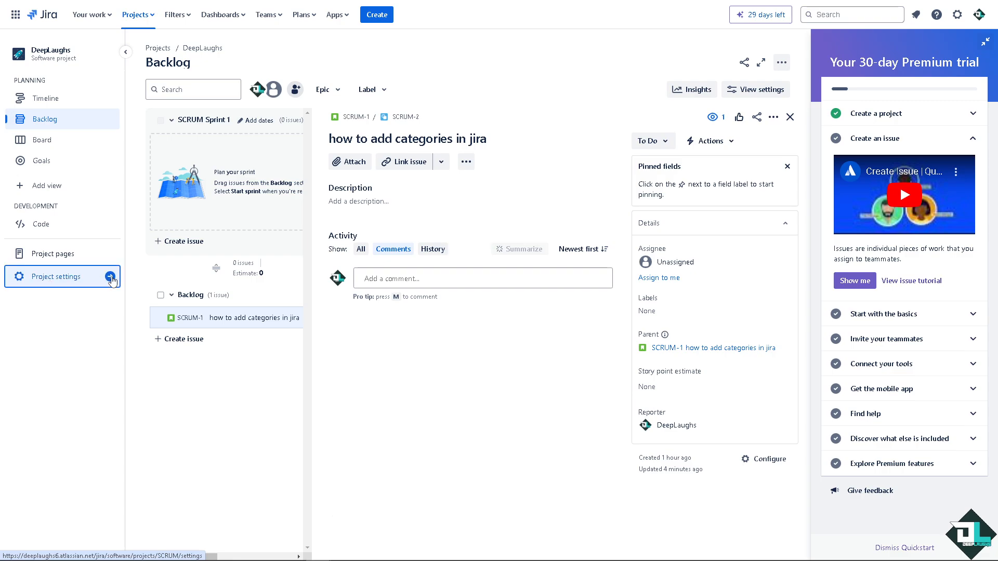
# In Project settings Details, set Category to DeepLaughs and save.
pyautogui.click(54, 276)
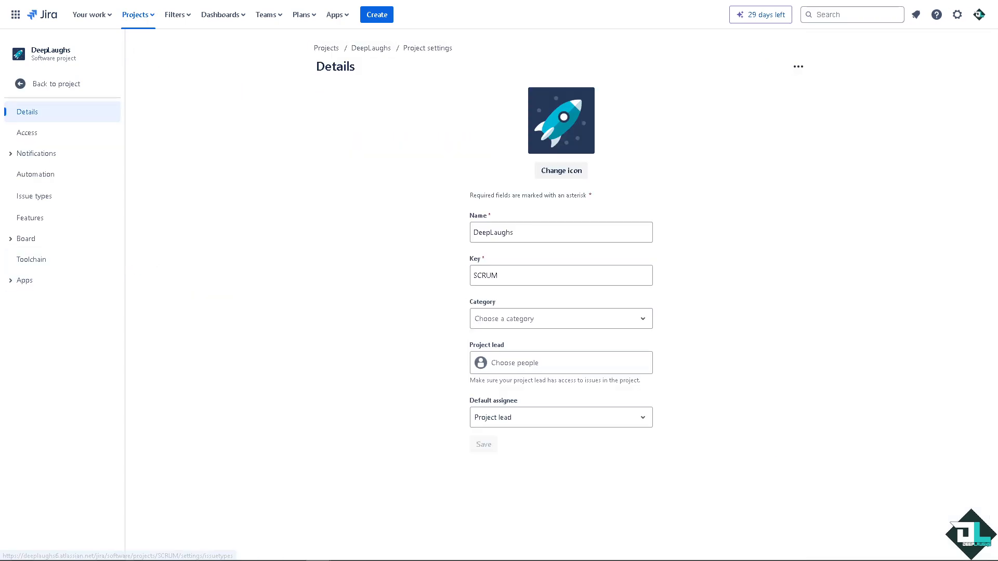
pyautogui.click(560, 361)
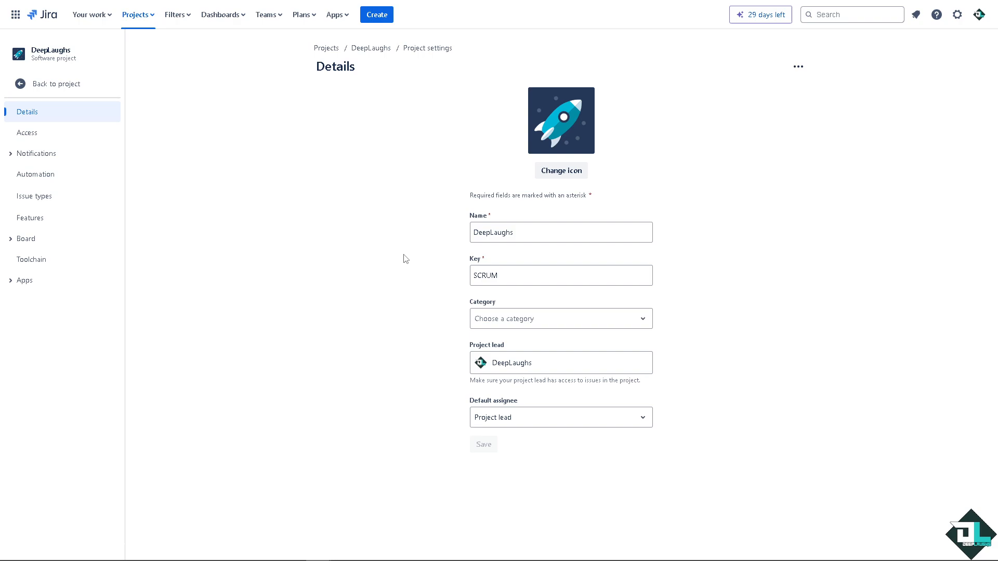
pyautogui.moveTo(503, 322)
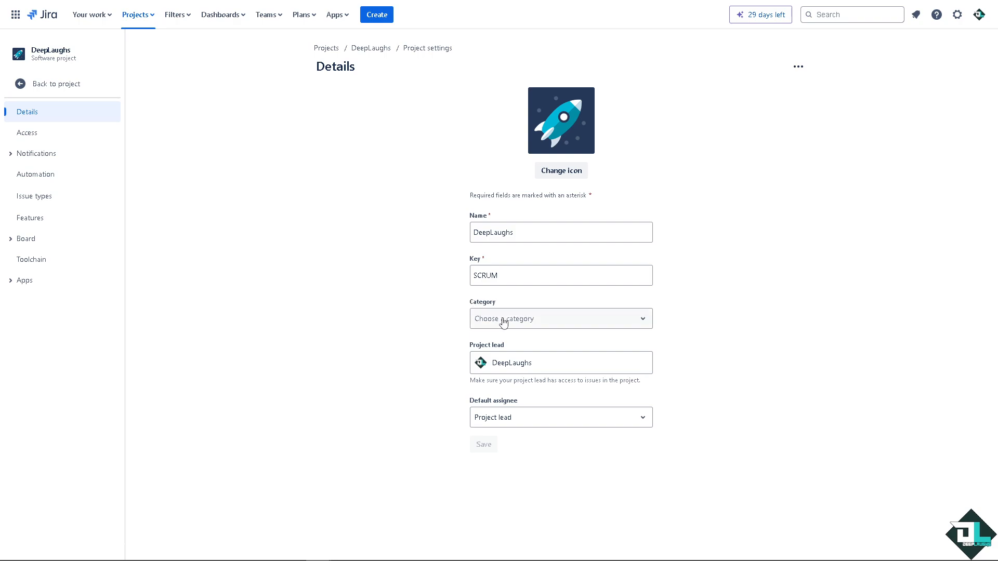
pyautogui.moveTo(450, 254)
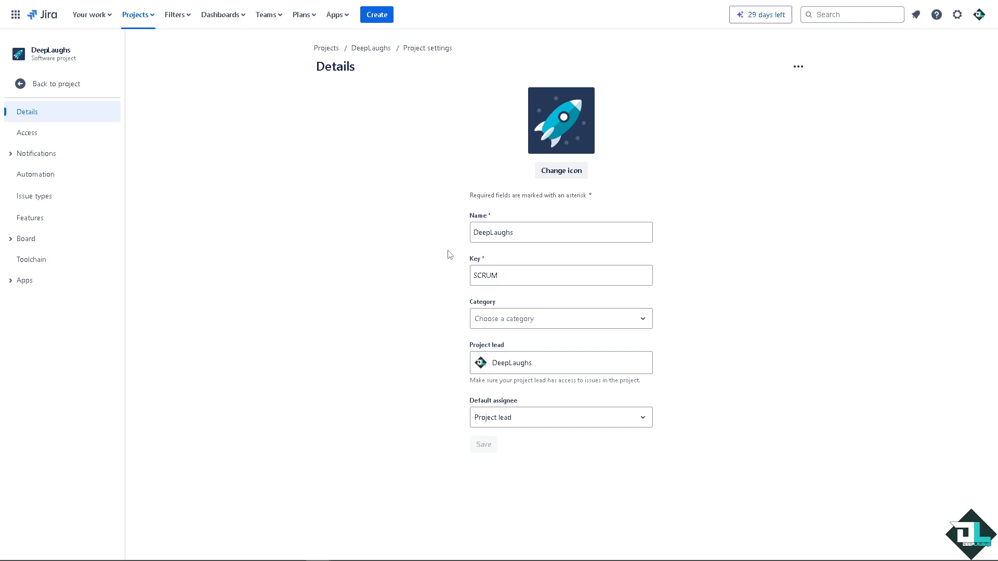
pyautogui.click(560, 318)
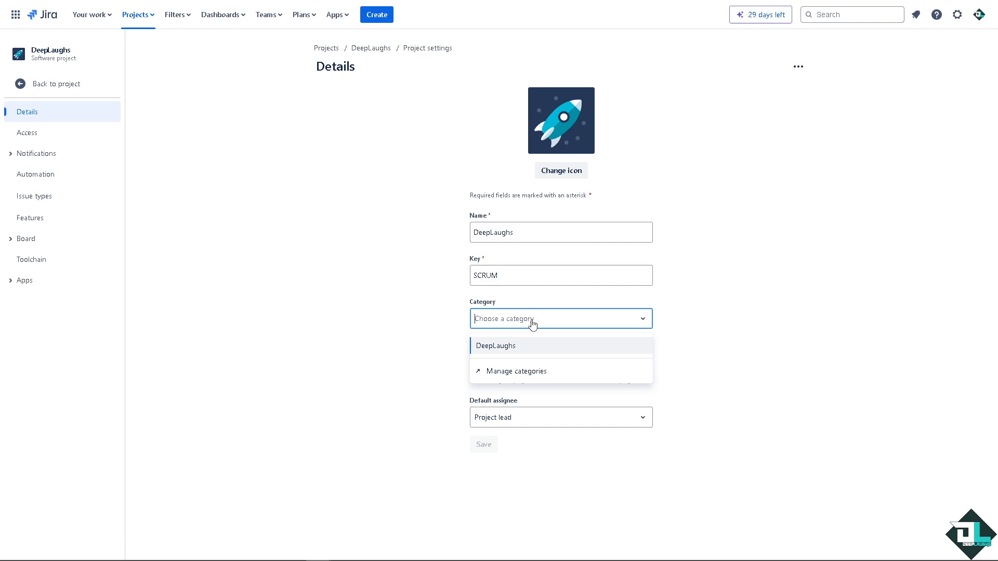
pyautogui.click(496, 345)
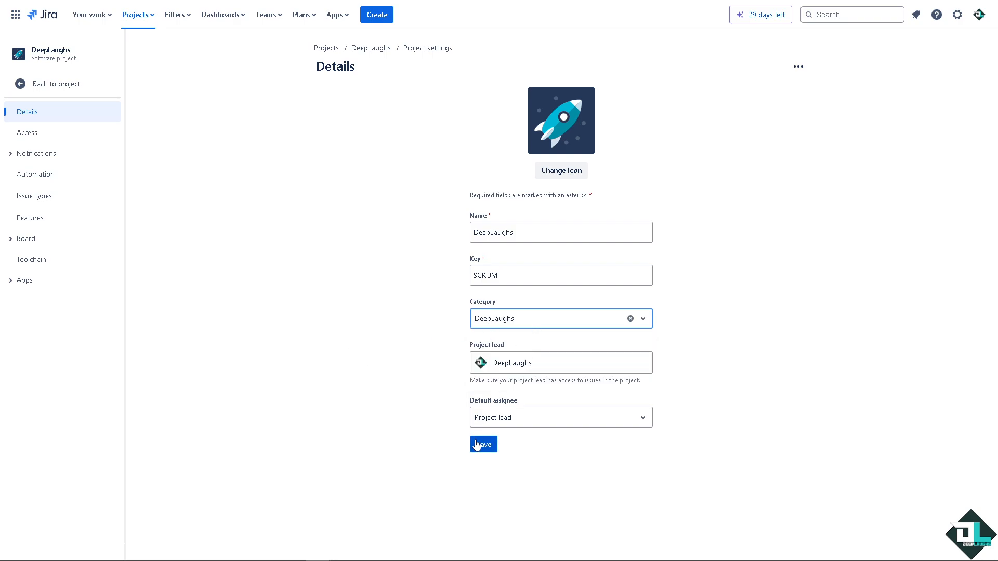
pyautogui.click(482, 444)
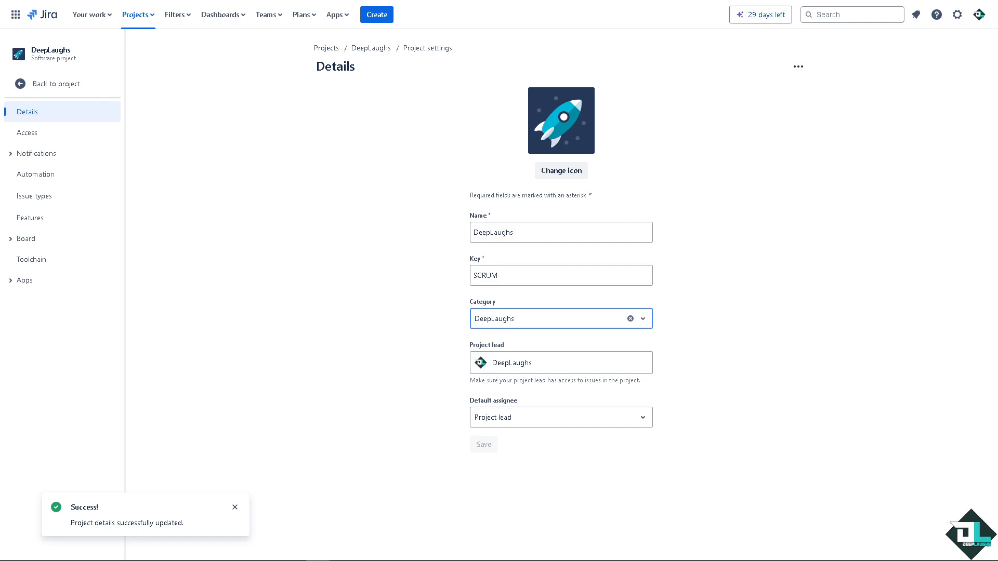
# Dismiss the Success toast and reopen the Category dropdown showing DeepLaughs selected.
pyautogui.click(235, 507)
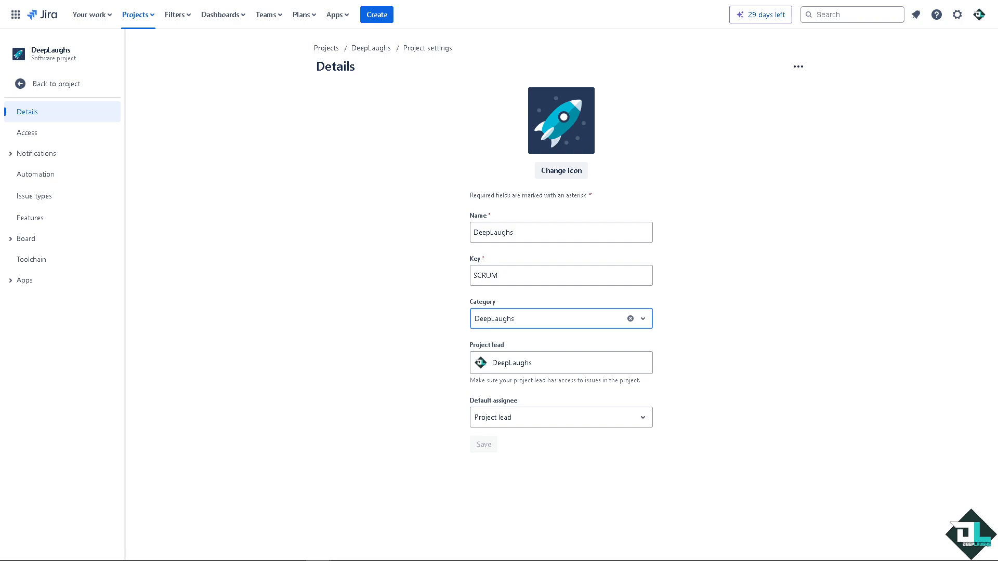
pyautogui.moveTo(294, 214)
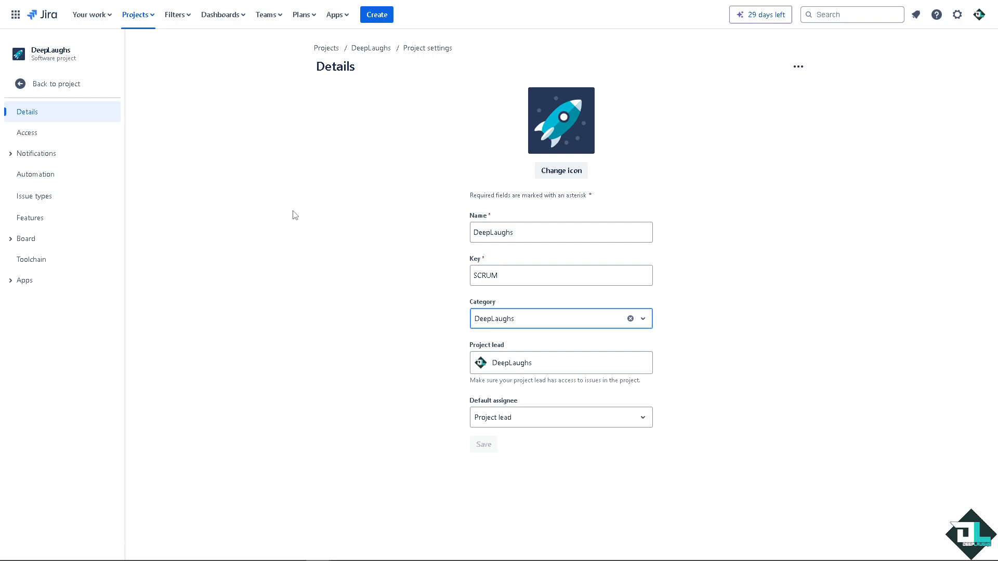
pyautogui.moveTo(408, 252)
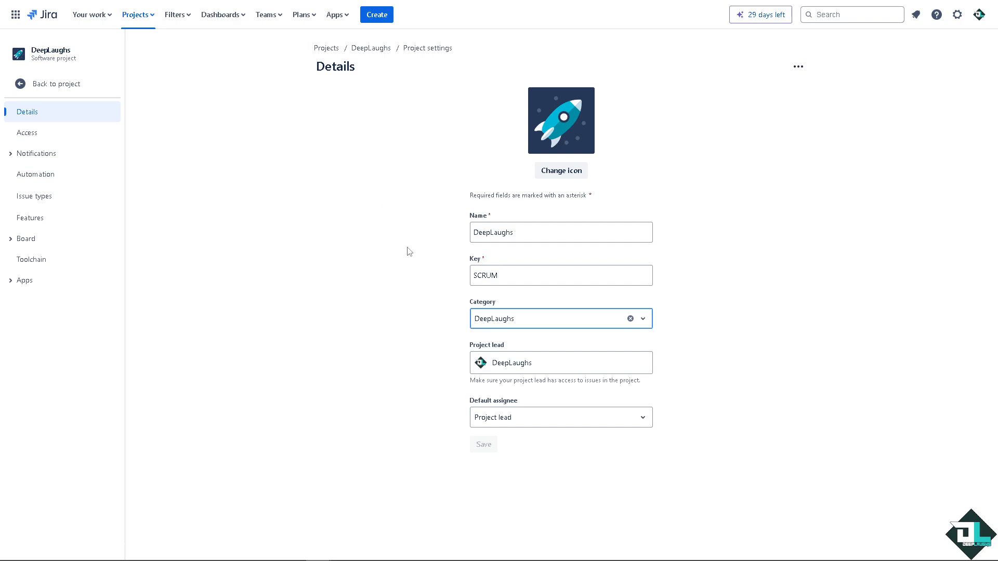
pyautogui.click(642, 318)
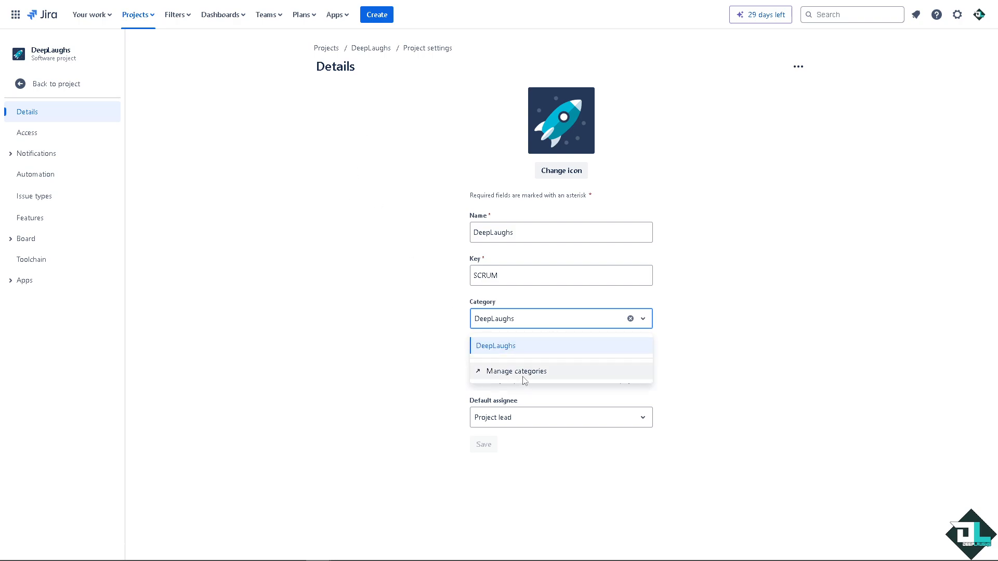
pyautogui.moveTo(522, 380)
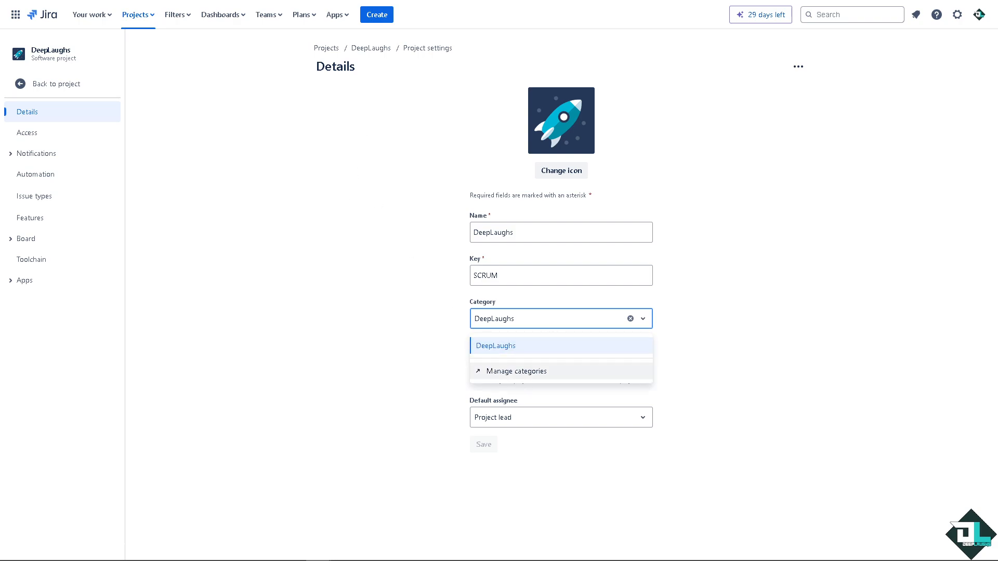